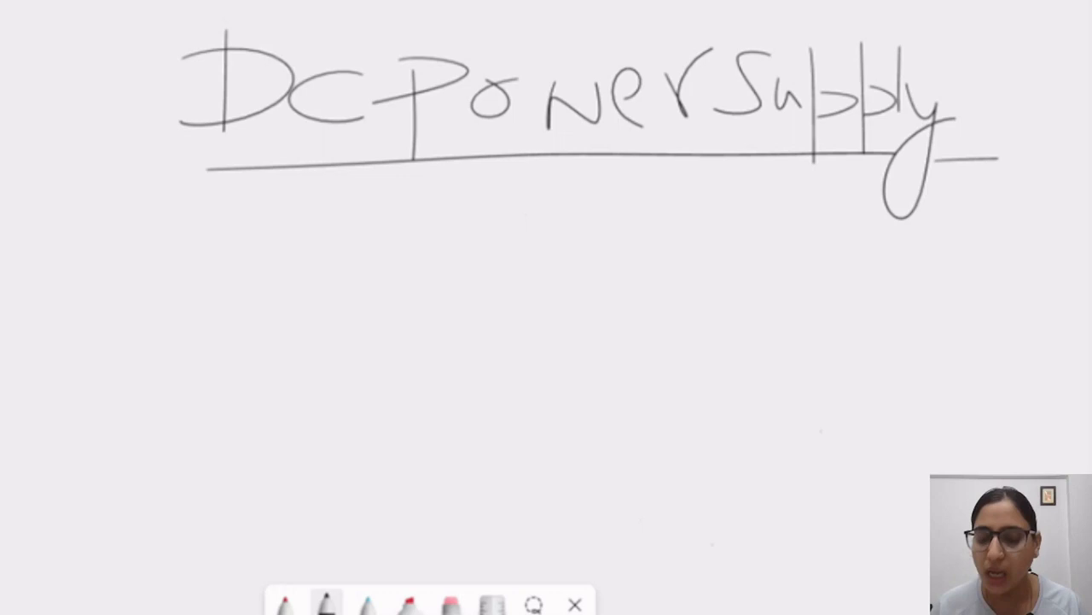
Sketch the sine-wave input on its axes and write the 50 Hz frequency below the 220V rms label.
left_click(327, 603)
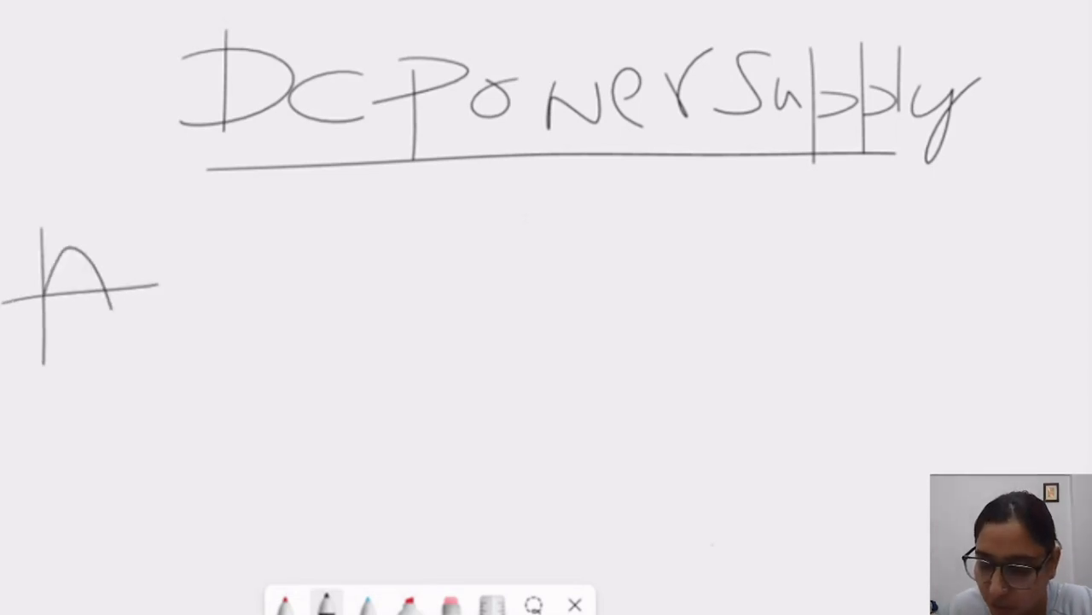
left_click_drag(111, 273, 145, 333)
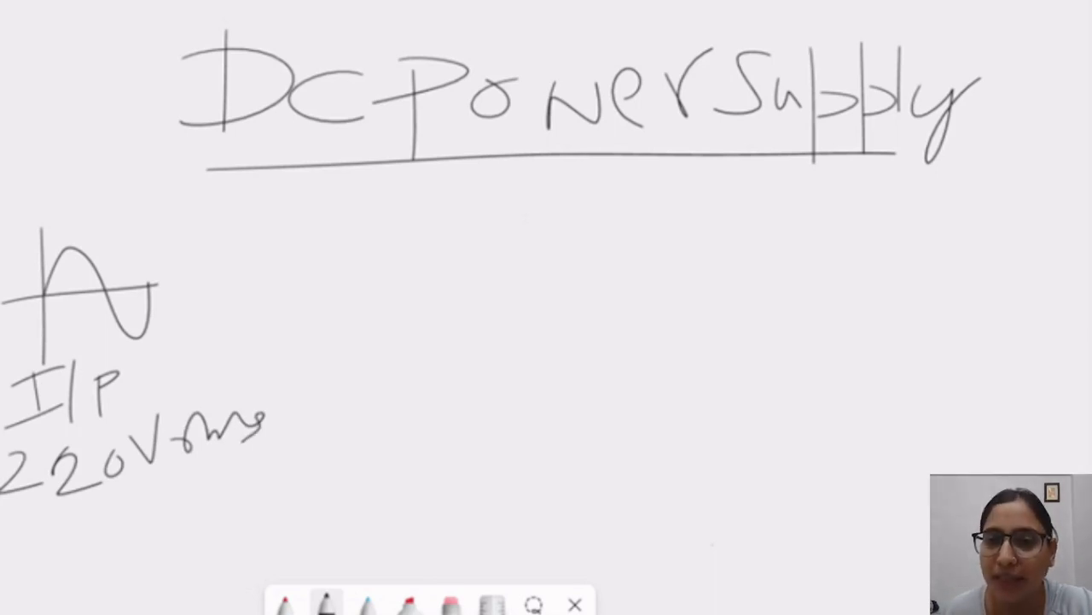
left_click_drag(34, 529, 73, 527)
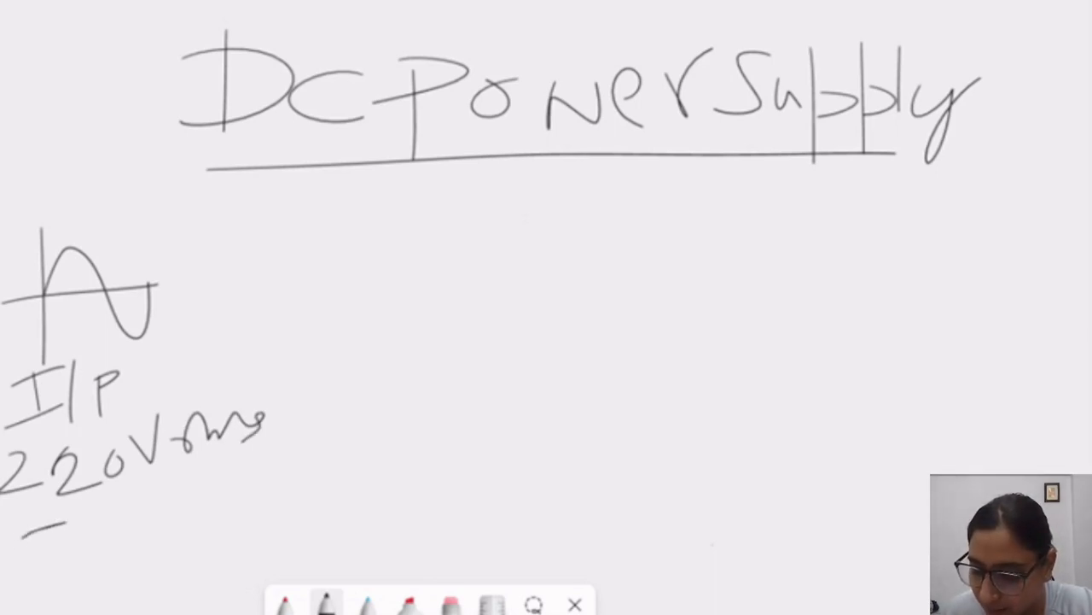
left_click_drag(17, 530, 179, 546)
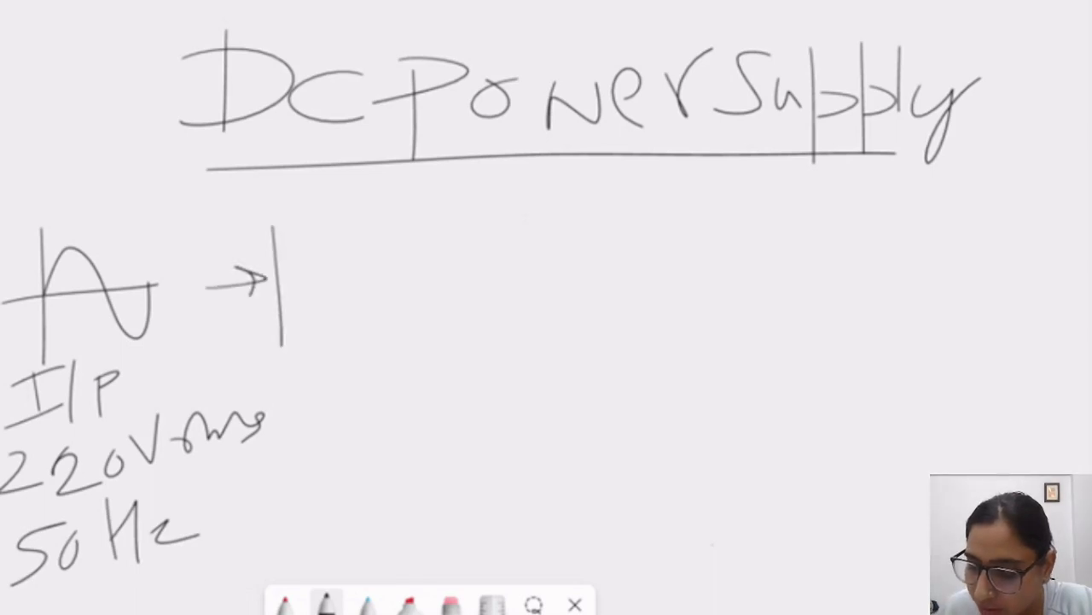
Draw the first block after the arrow and write Transformer inside it.
left_click_drag(281, 230, 469, 349)
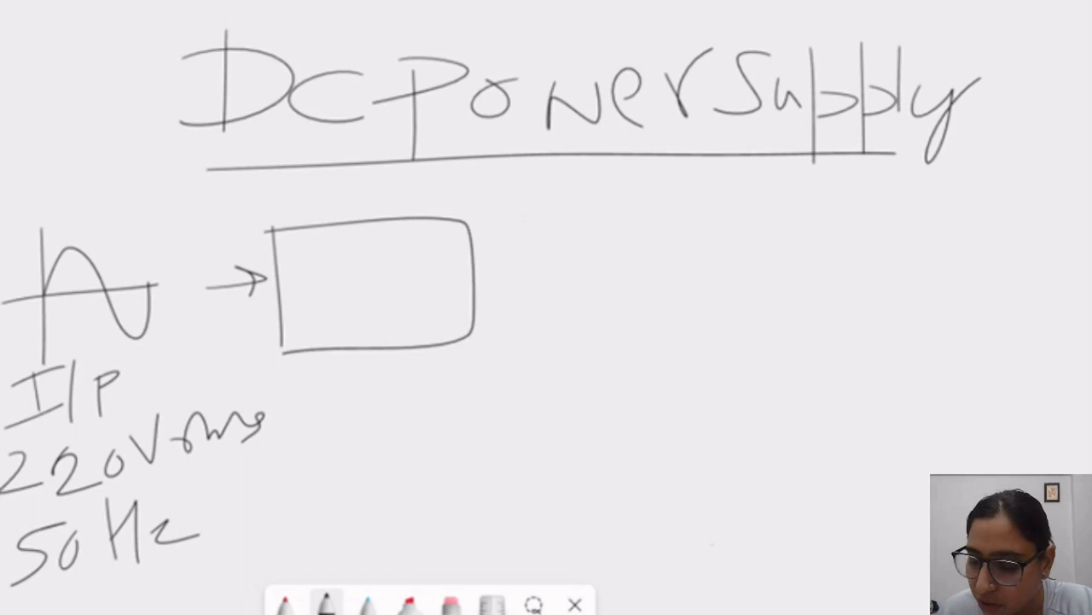
left_click_drag(273, 265, 410, 274)
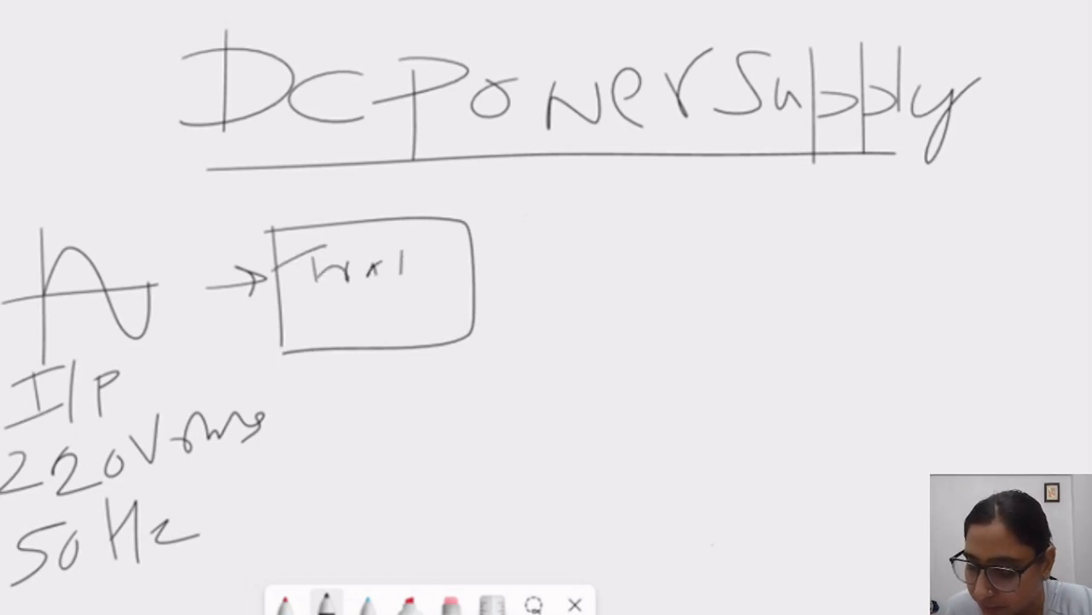
left_click_drag(401, 256, 410, 332)
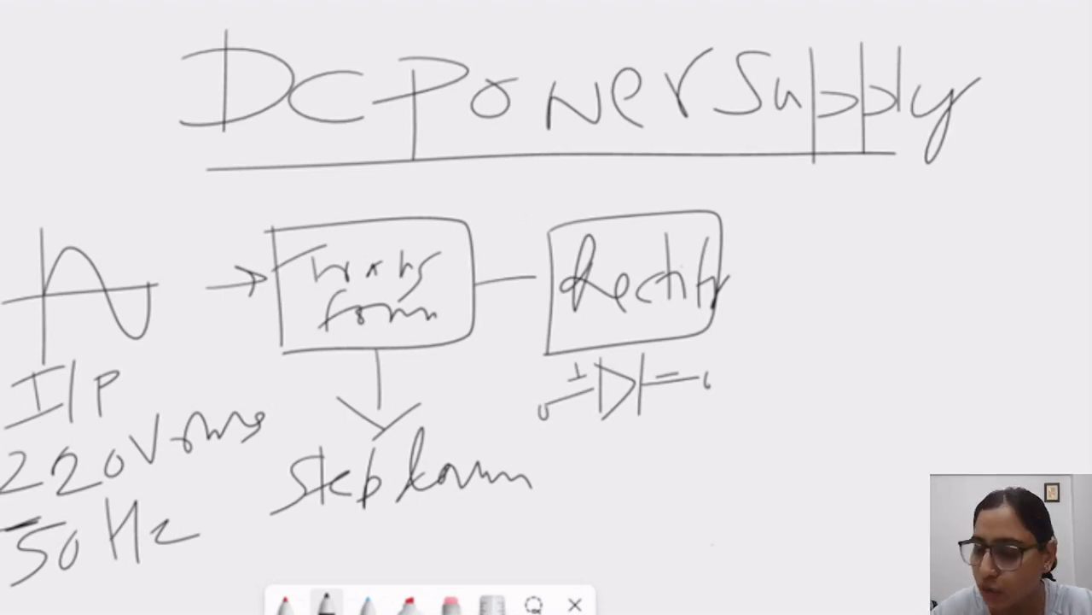
Sketch a stroke beneath the diode symbol and add the Filter stage after the Rectifier.
left_click_drag(563, 442, 670, 441)
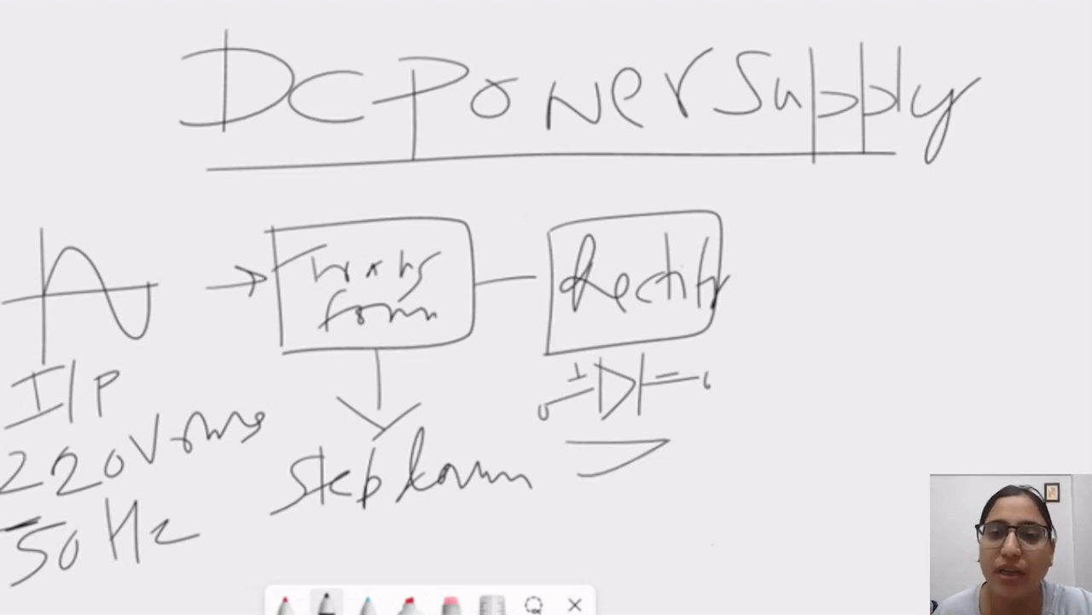
left_click_drag(730, 269, 789, 264)
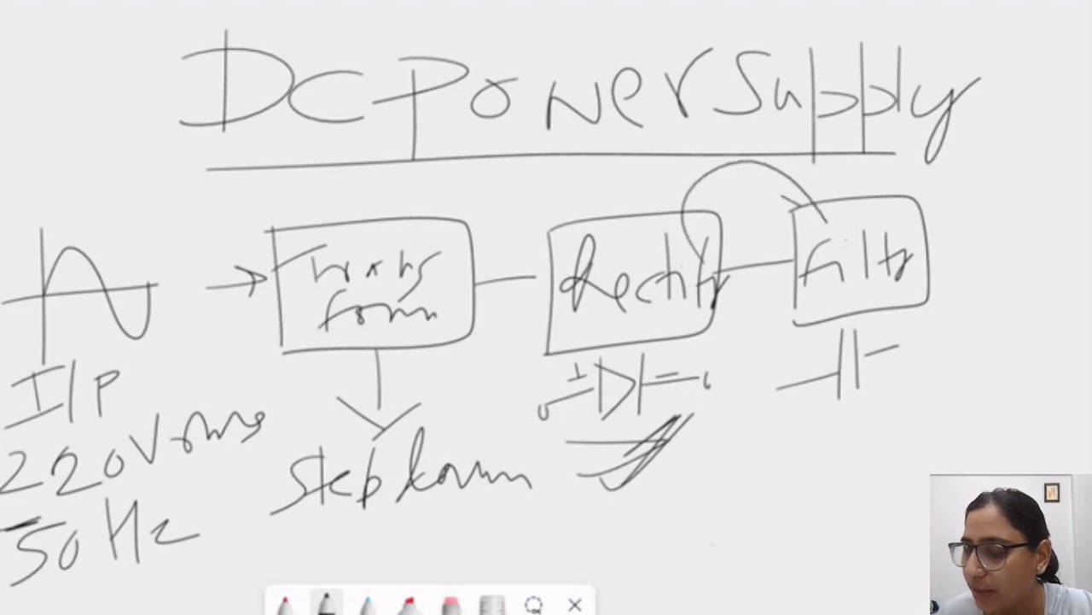
left_click_drag(794, 188, 841, 230)
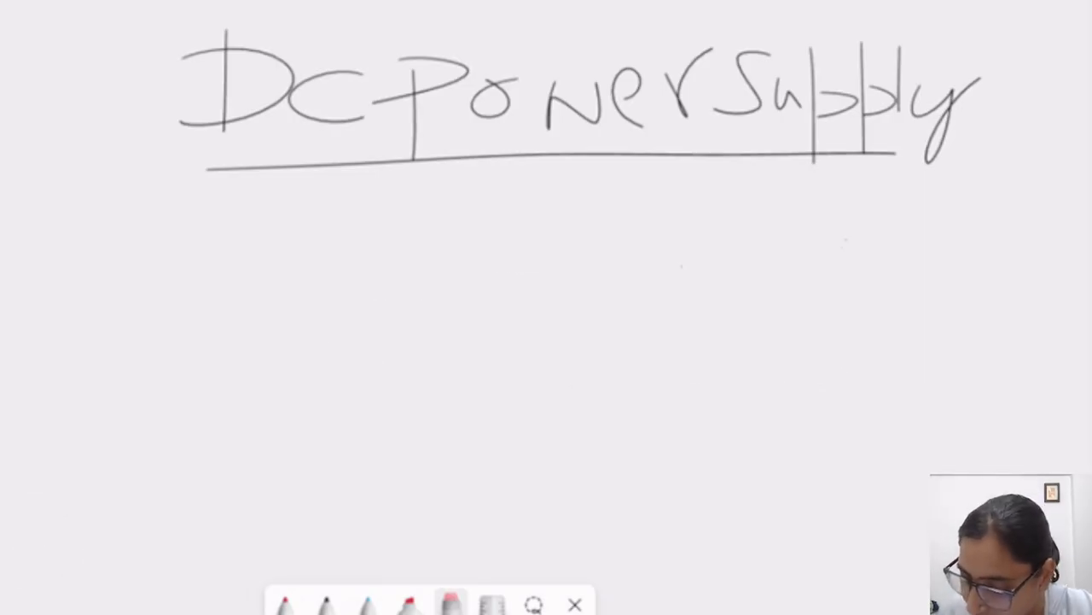
Write DC under the title, branch it into Steady and Pulsating, and draw the steady graph axes.
left_click_drag(111, 205, 299, 290)
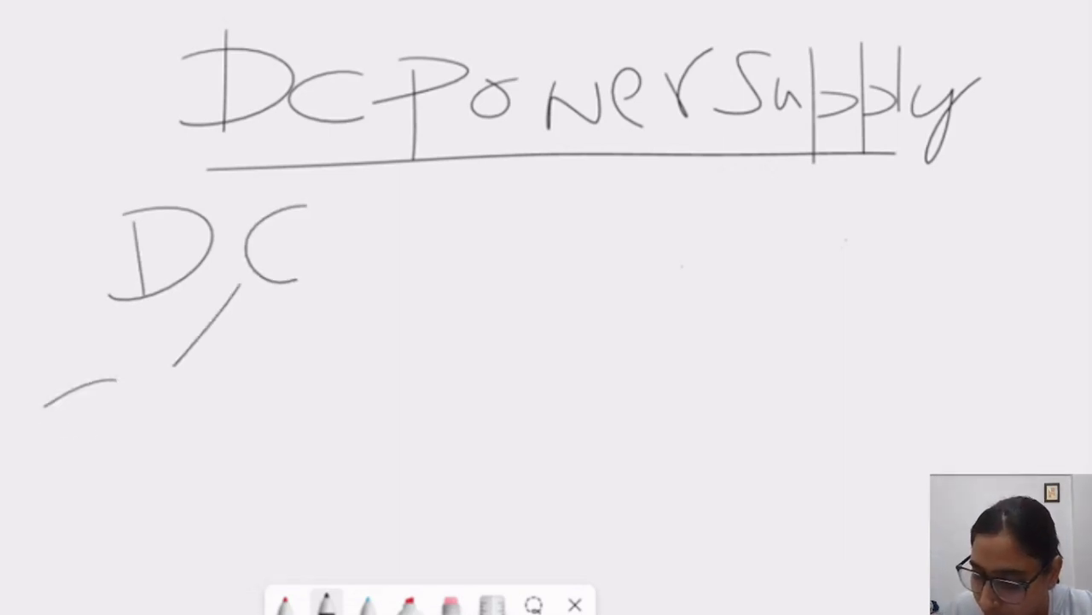
left_click_drag(43, 418, 188, 427)
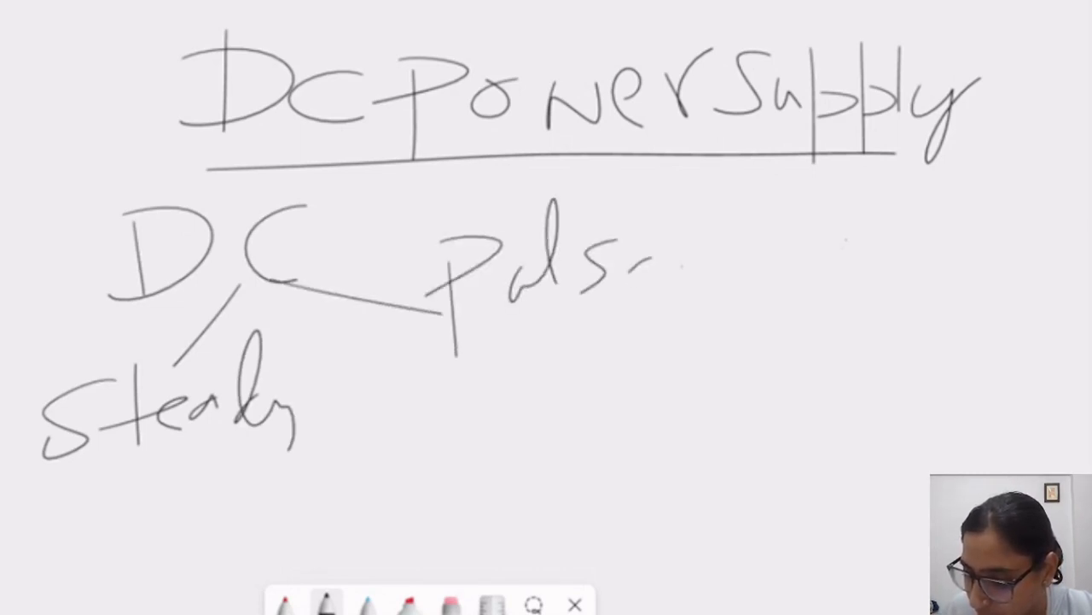
left_click_drag(649, 265, 811, 247)
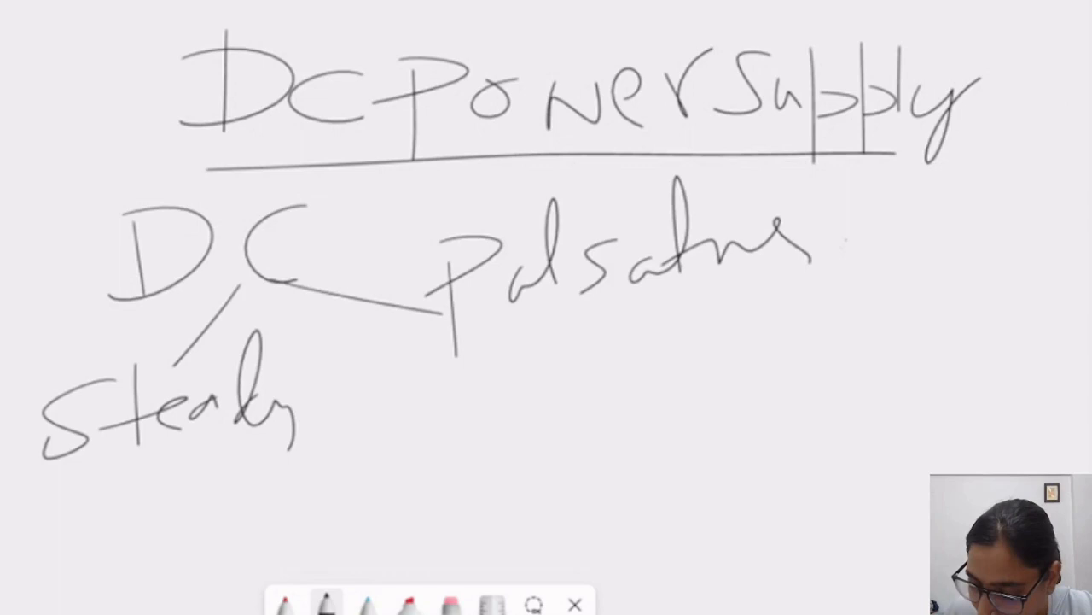
left_click_drag(81, 486, 273, 520)
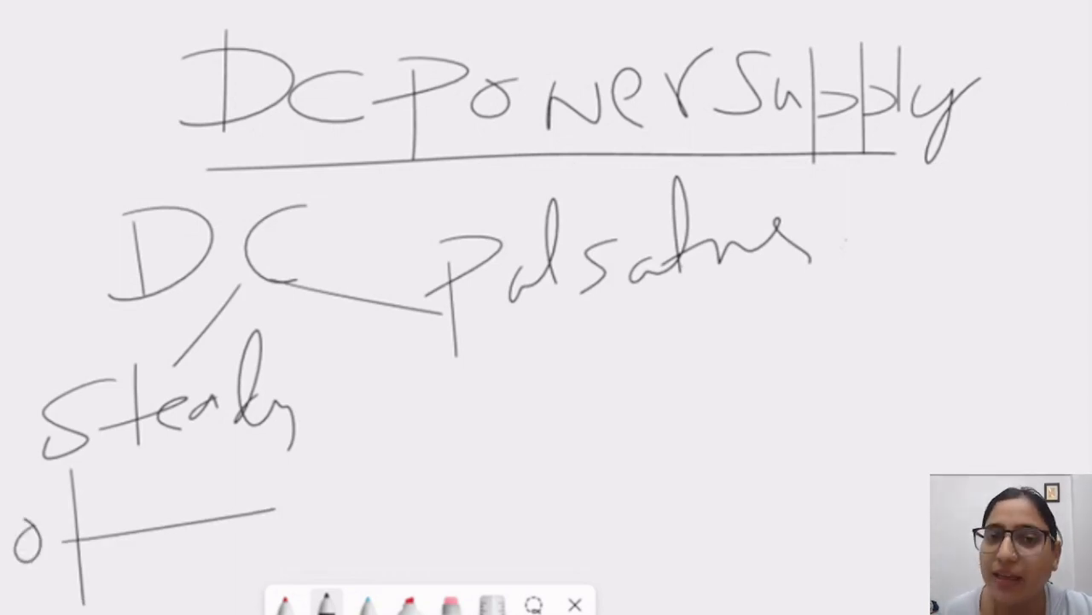
Sketch the rippling pulsating graph and label the levels Vdc and Vrms.
left_click_drag(852, 183, 856, 350)
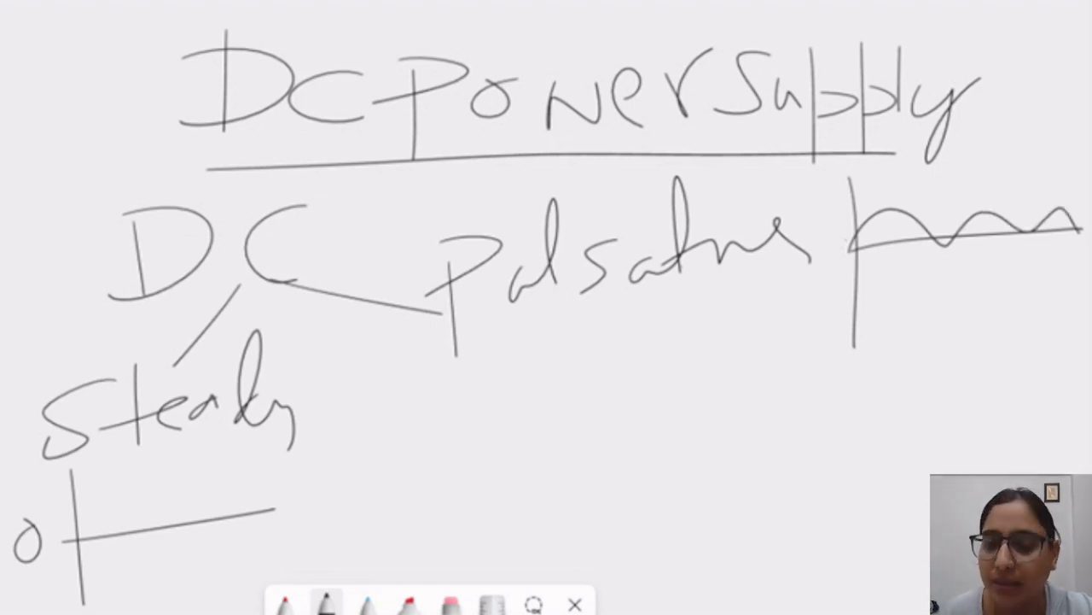
left_click_drag(247, 512, 290, 495)
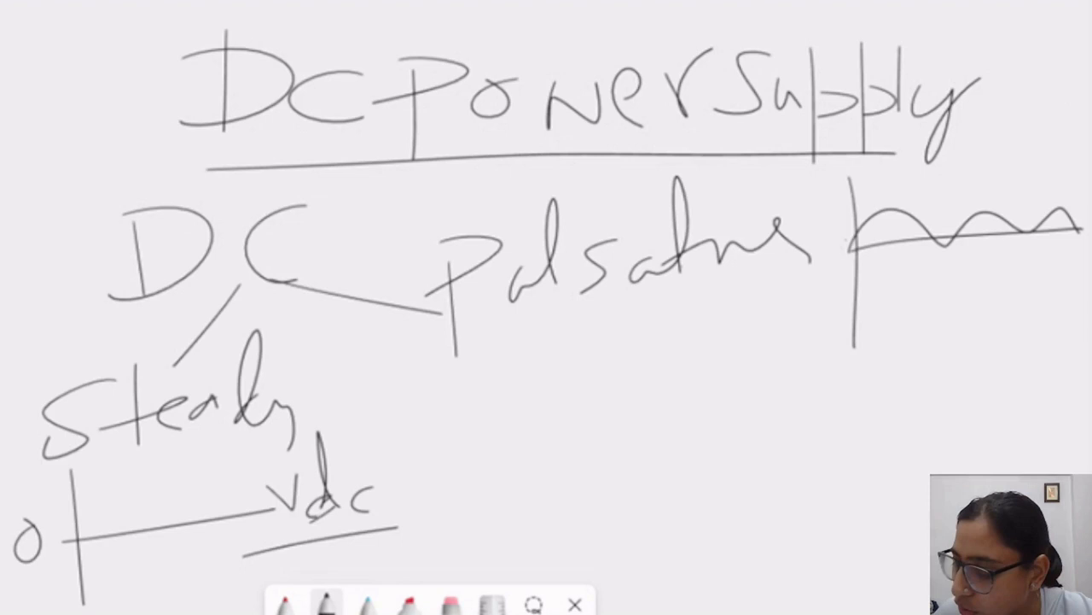
left_click_drag(871, 265, 914, 333)
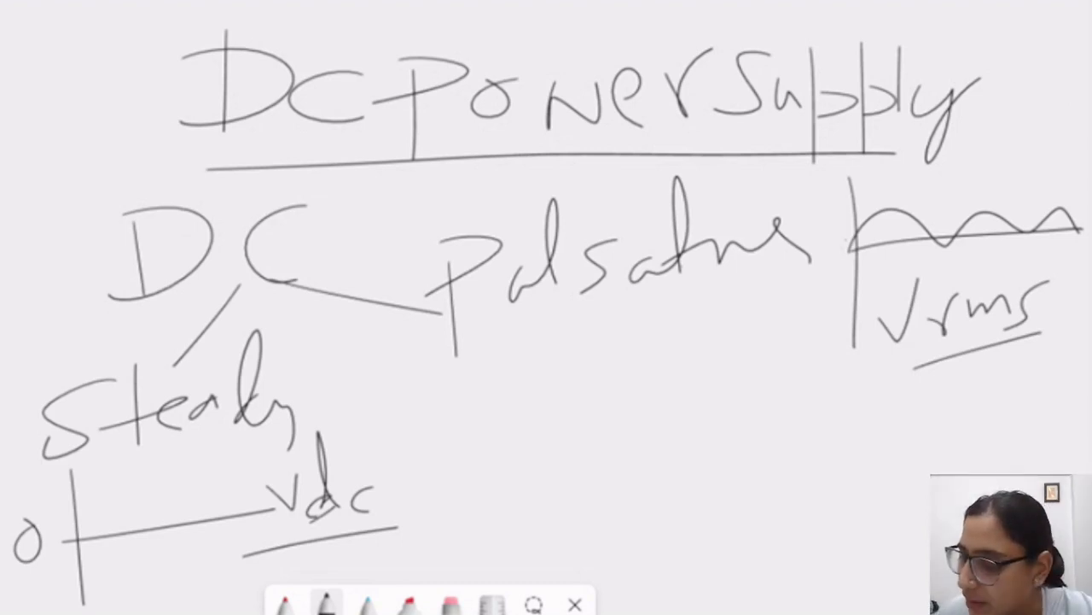
Draw a bold average line beneath the ripple and an upward arrow under Vrms.
left_click_drag(862, 264, 1067, 256)
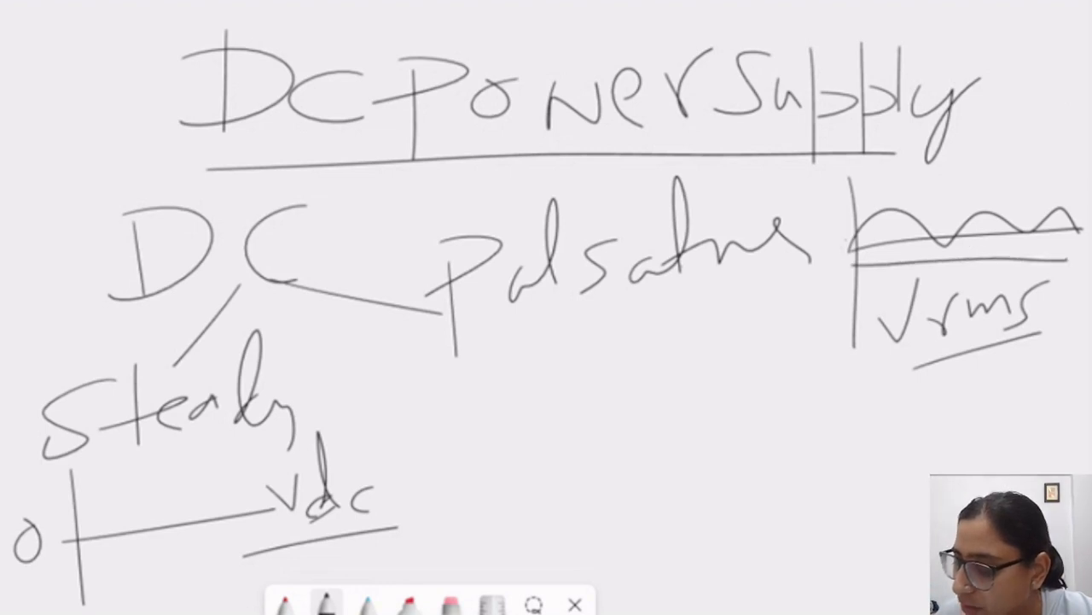
left_click_drag(854, 267, 1059, 256)
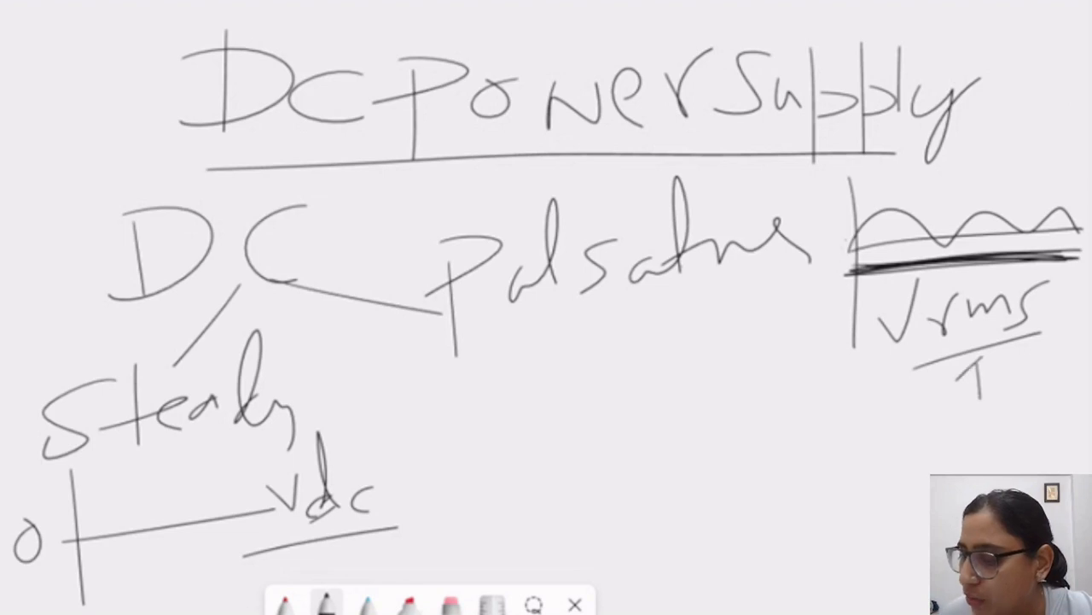
left_click_drag(977, 393, 977, 359)
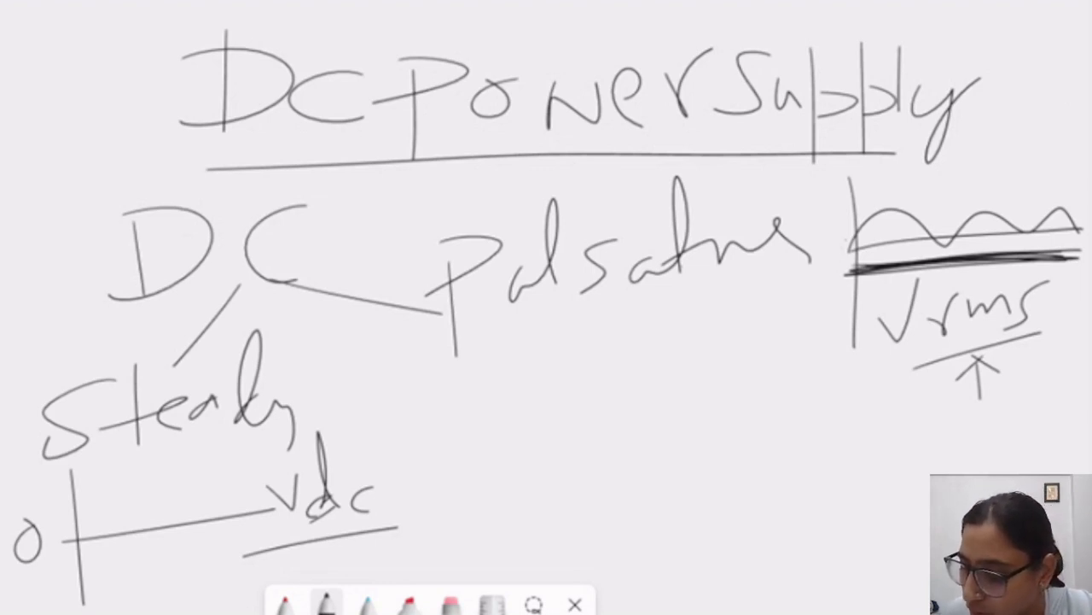
Write r = Vrms/VAC as a fraction, box it, and underline its Ripple factor label.
left_click_drag(530, 367, 666, 359)
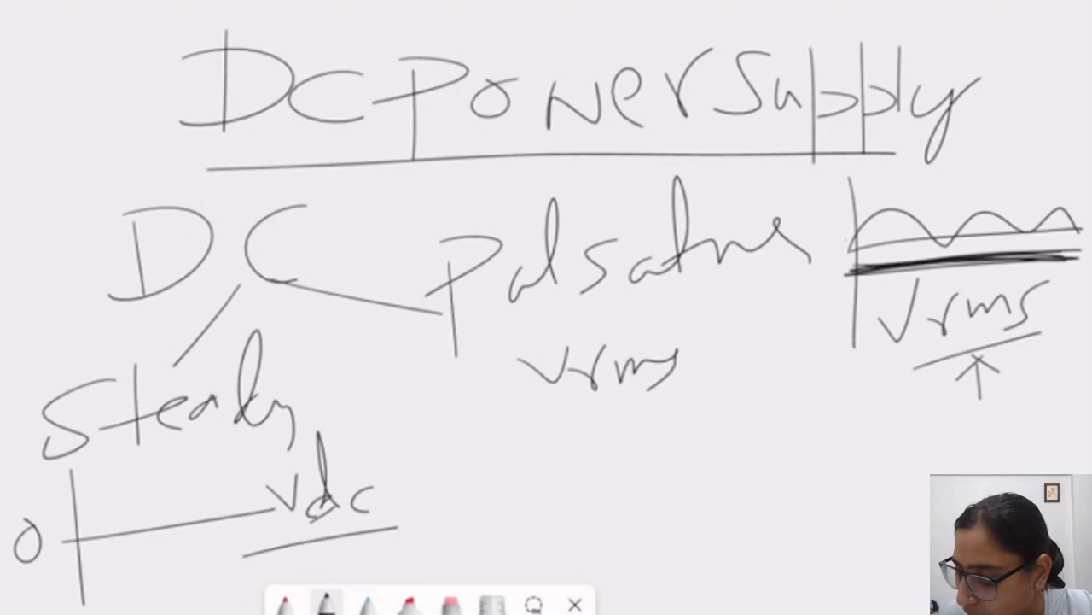
left_click_drag(529, 414, 674, 439)
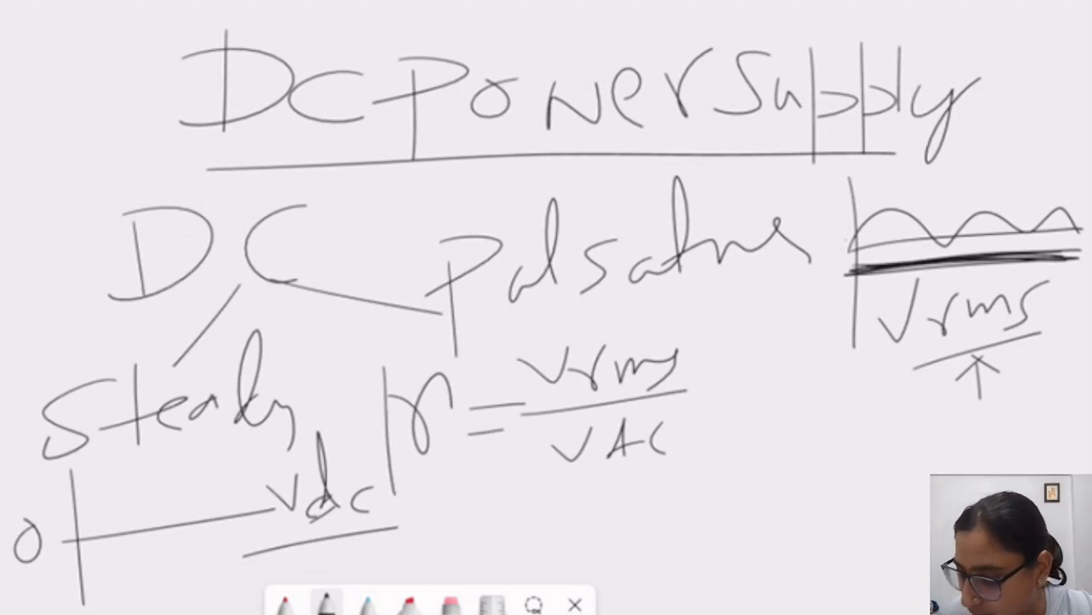
left_click_drag(384, 341, 725, 487)
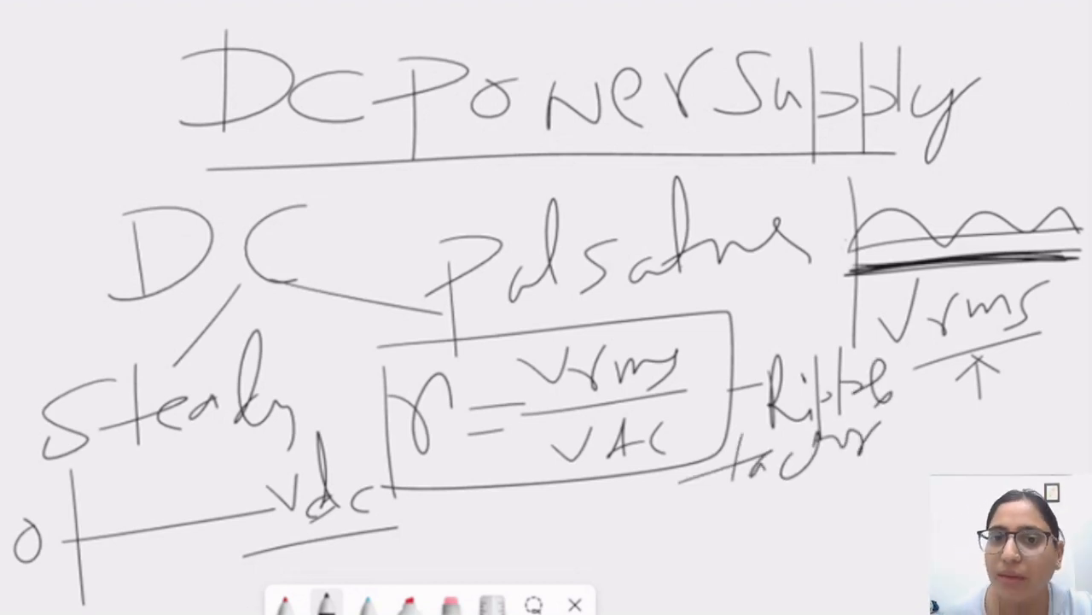
left_click_drag(726, 473, 896, 465)
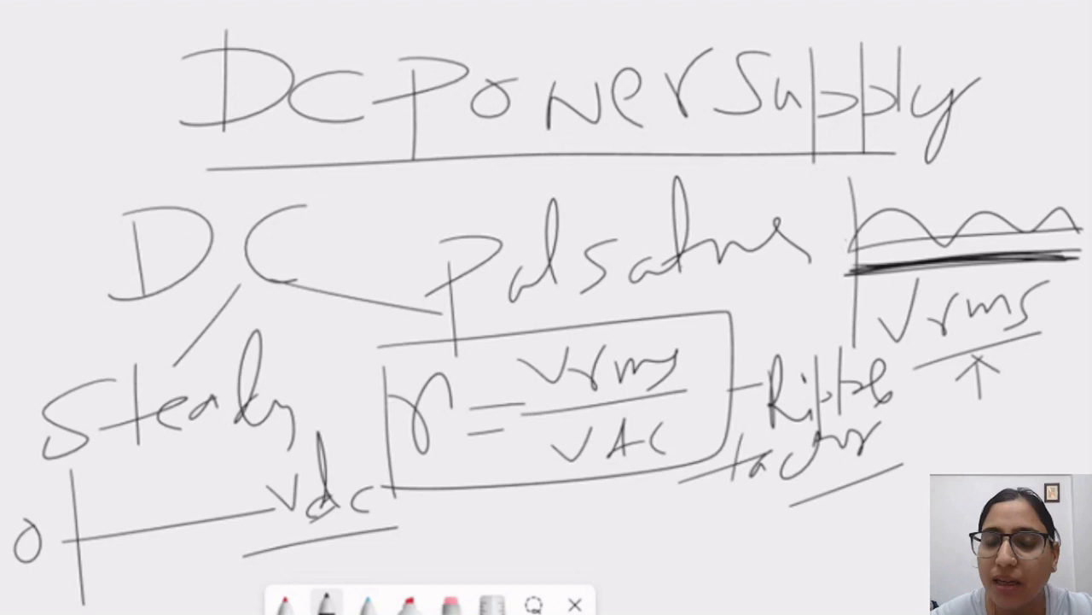